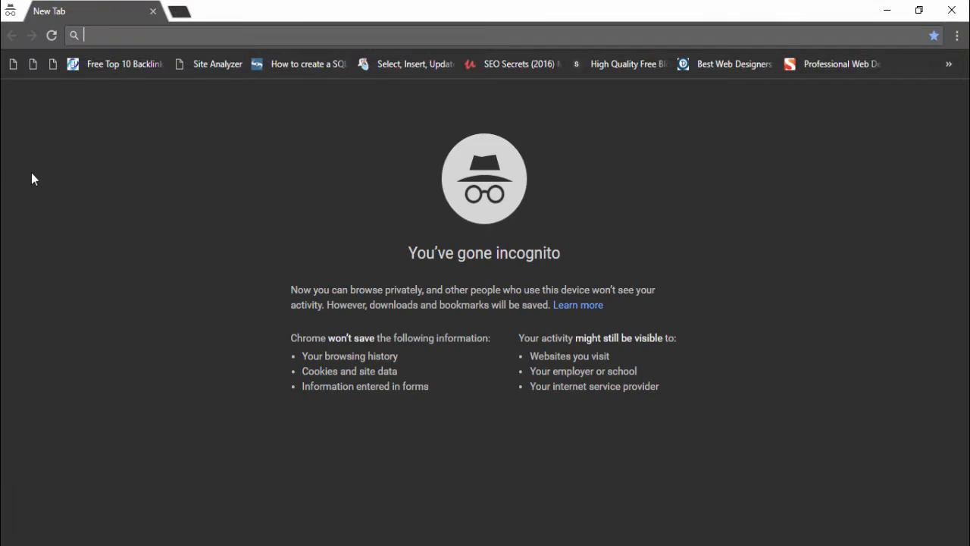
Go to godaddy.com, sign in via Create My Account, and land on the signed-in home page.
{"action": "type", "text": "godaddy.com"}
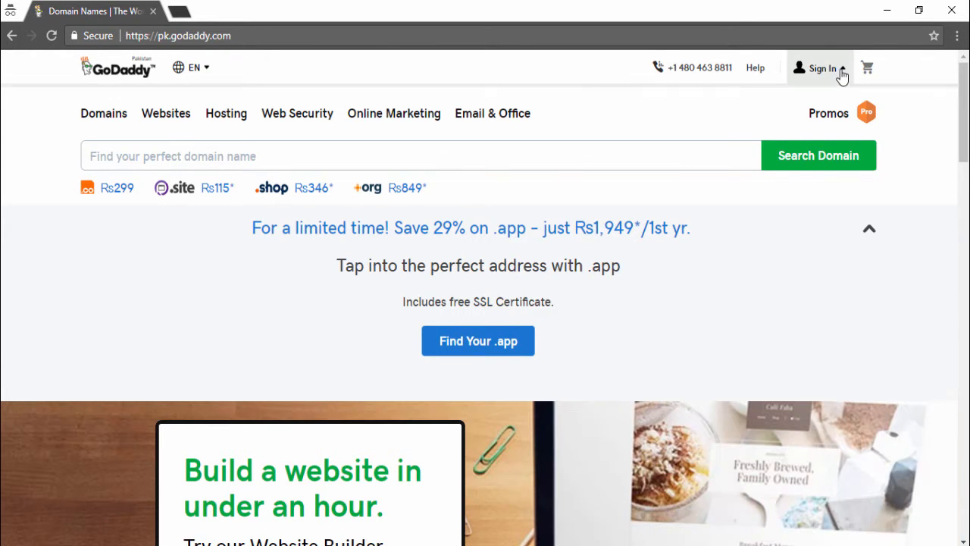
{"action": "left_click", "coordinate": [822, 67]}
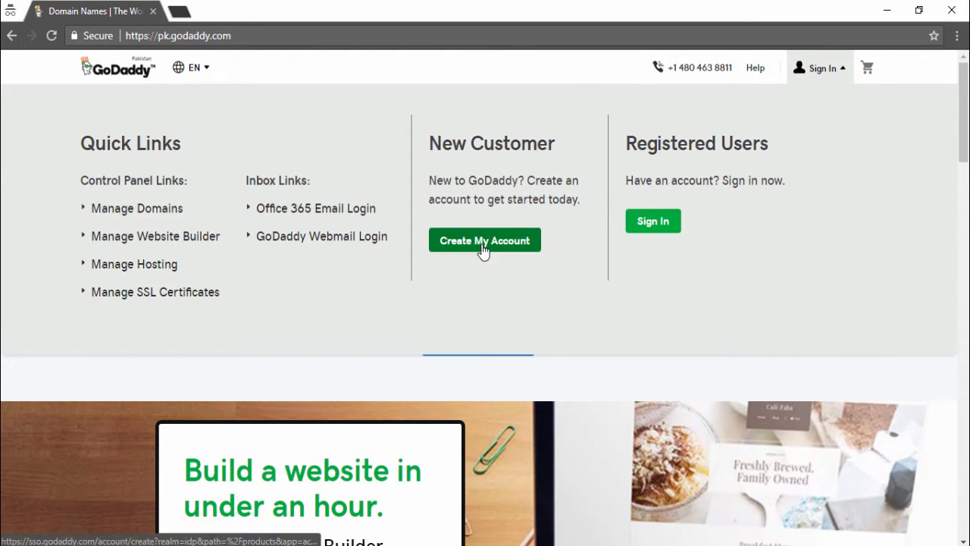
{"action": "left_click", "coordinate": [485, 239]}
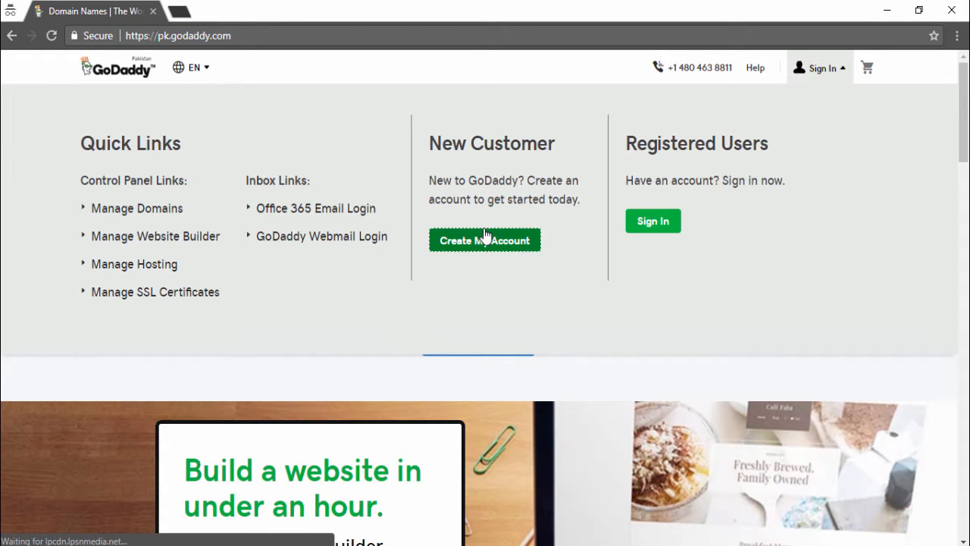
{"action": "left_click", "coordinate": [485, 240]}
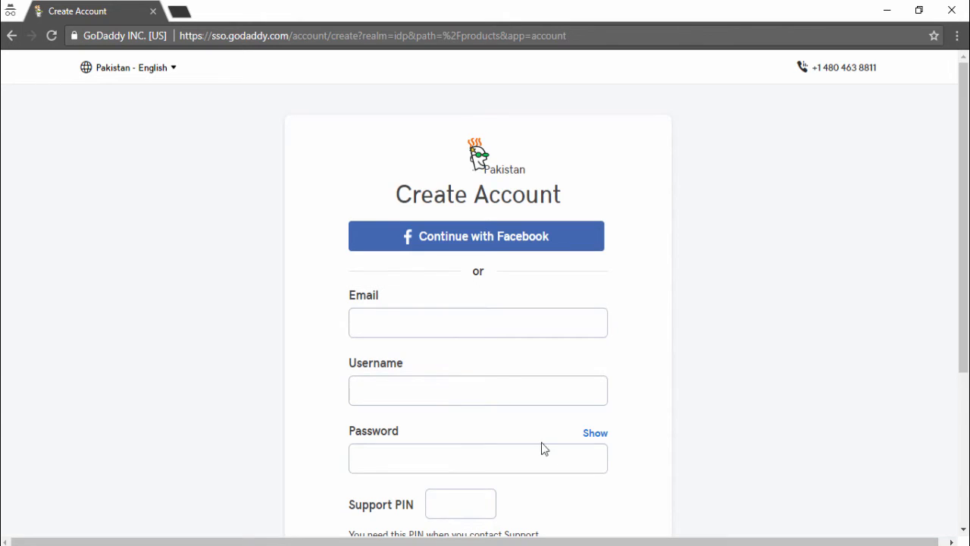
{"action": "scroll", "scroll_direction": "down", "scroll_amount": 3}
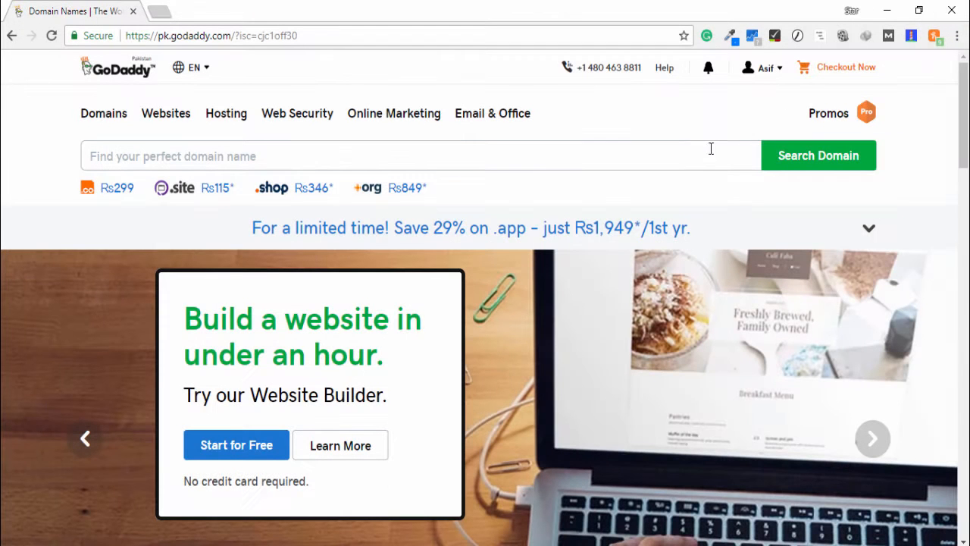
{"action": "mouse_move", "coordinate": [670, 140]}
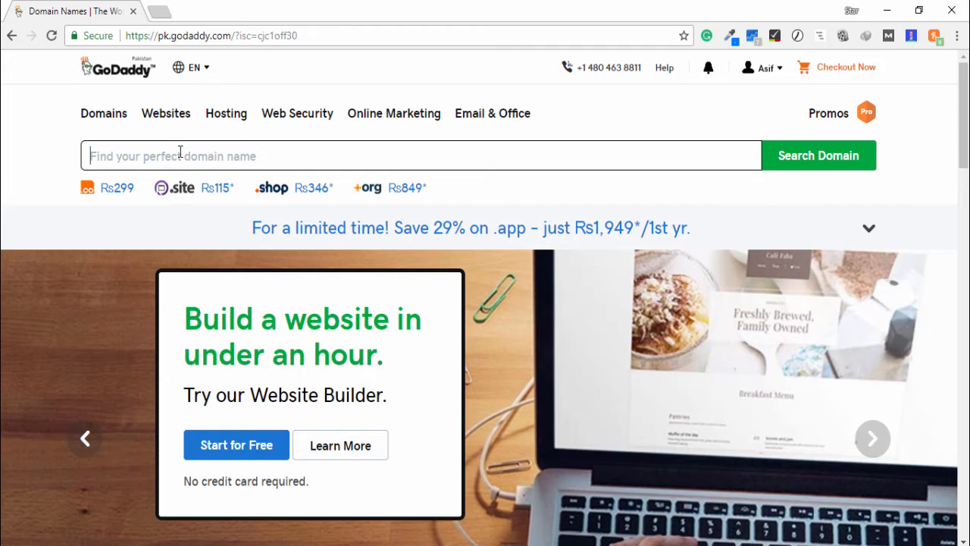
Search quickharaj.com, confirm it is available, and add it to the cart.
{"action": "type", "text": "quickharaj.com"}
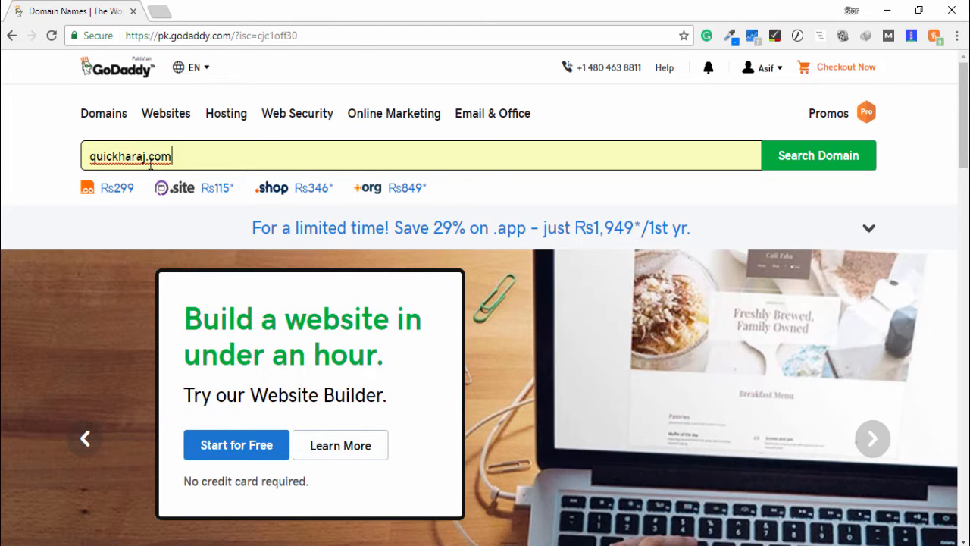
{"action": "left_click", "coordinate": [819, 155]}
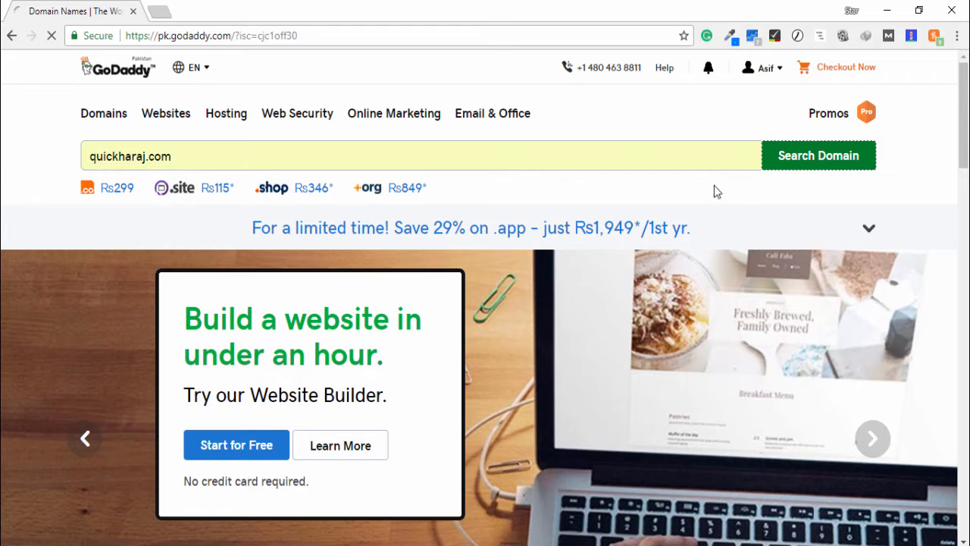
{"action": "left_click", "coordinate": [818, 155]}
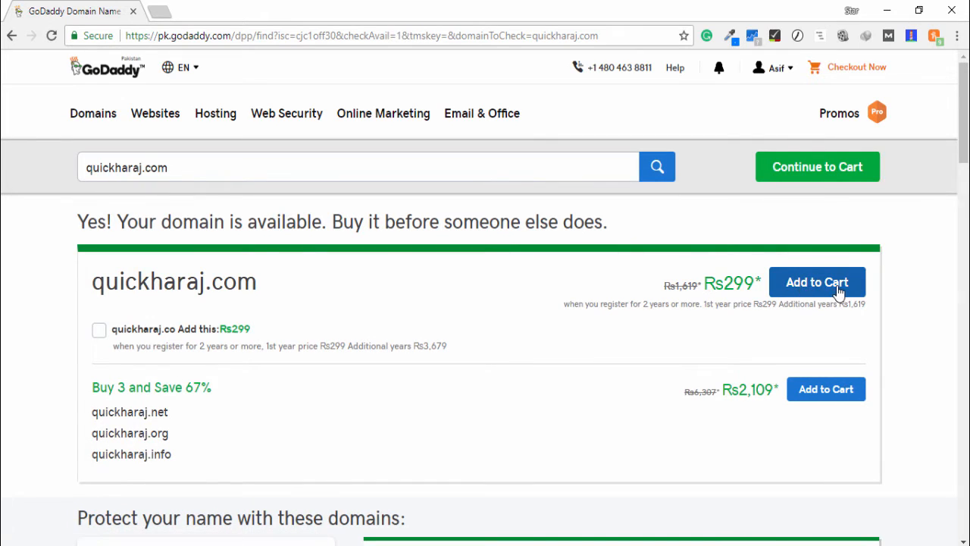
{"action": "left_click", "coordinate": [817, 282]}
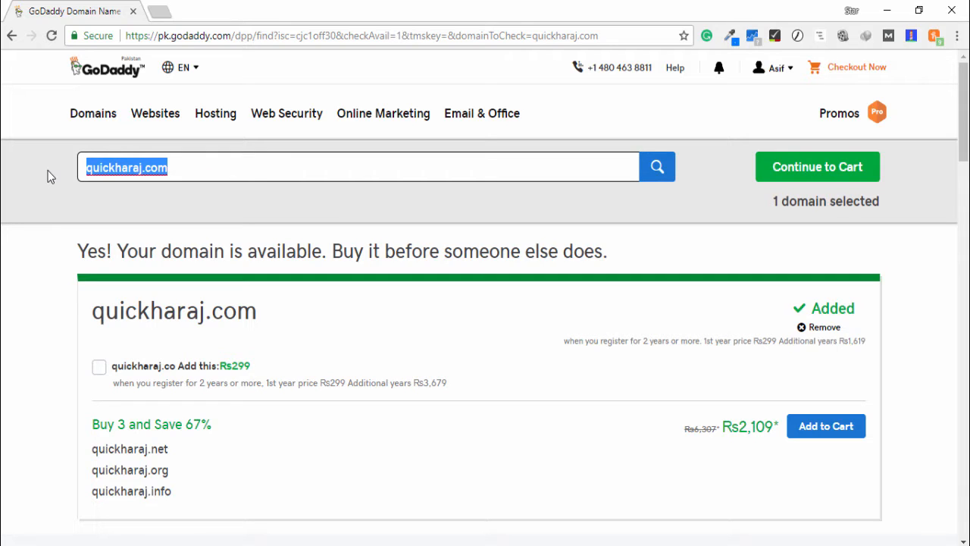
Search dealexpat.com, add it as a second domain, and continue to the cart.
{"action": "type", "text": "dealexpat.com"}
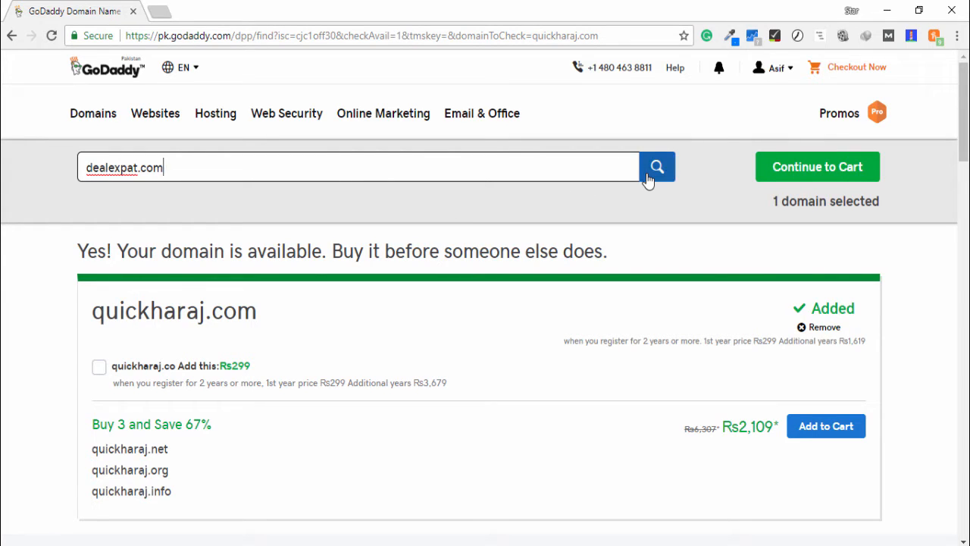
{"action": "left_click", "coordinate": [656, 166]}
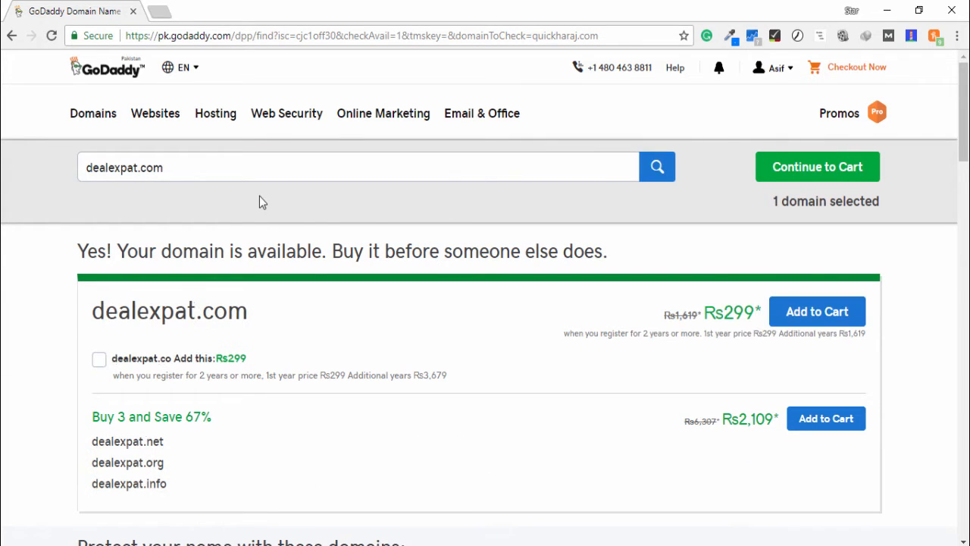
{"action": "mouse_move", "coordinate": [169, 225]}
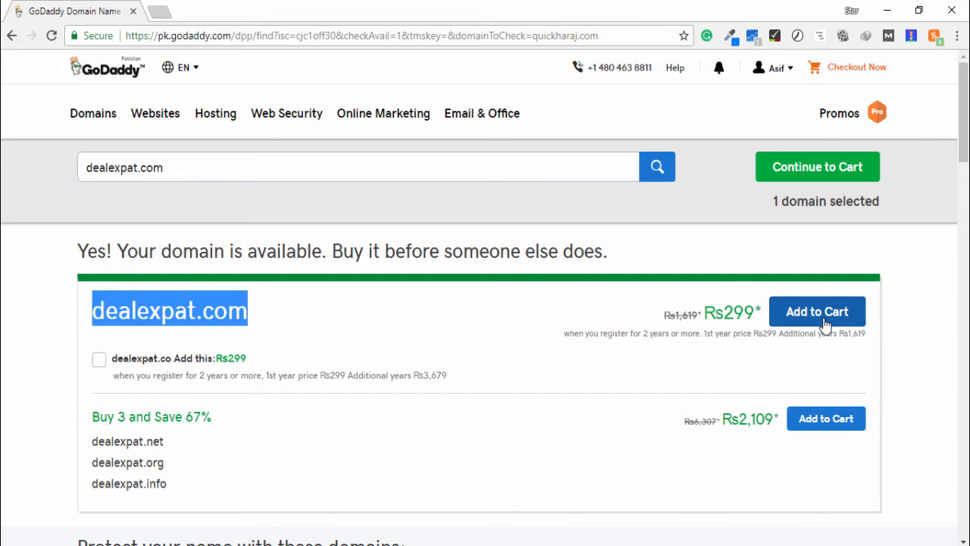
{"action": "left_click", "coordinate": [817, 312]}
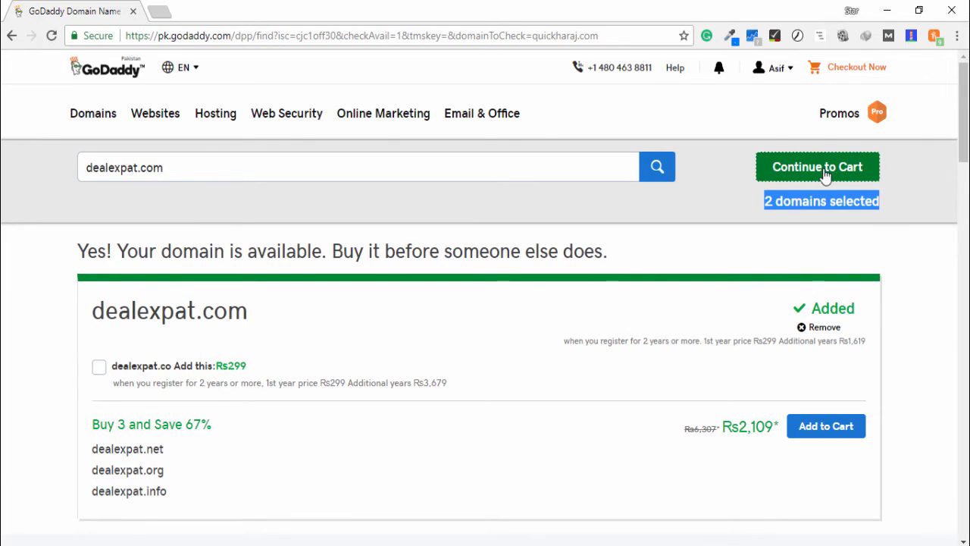
{"action": "left_click", "coordinate": [818, 166]}
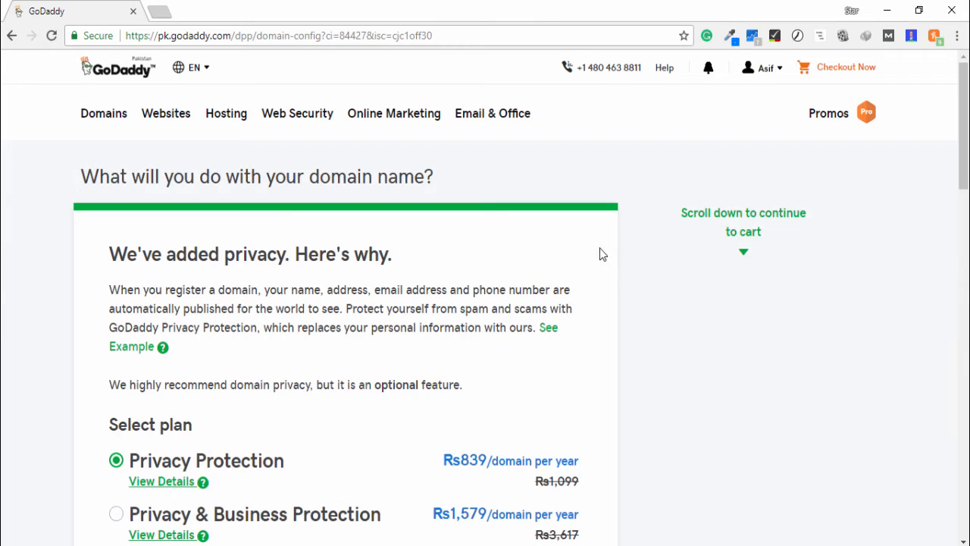
Set the domain privacy plan to No Thanks instead of Privacy Protection.
{"action": "scroll", "scroll_direction": "down", "scroll_amount": 3}
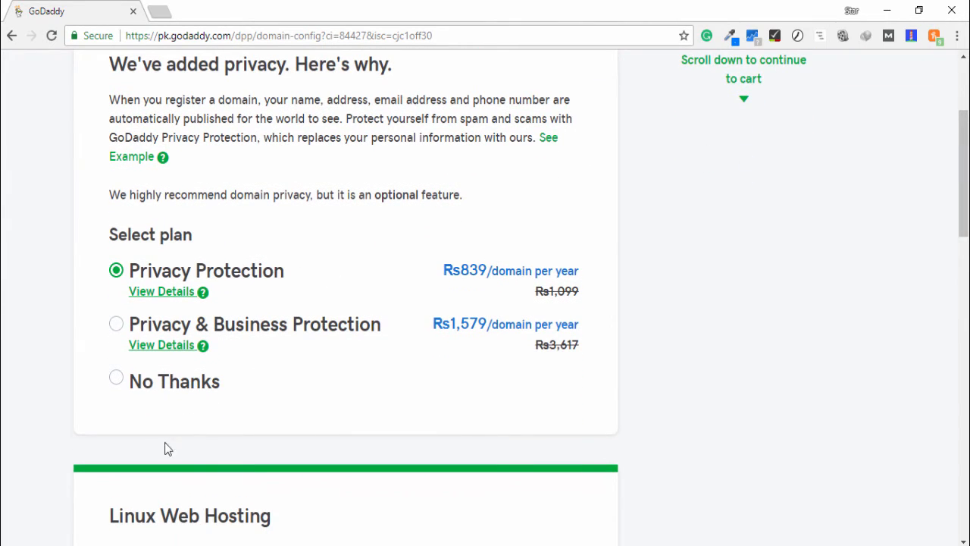
{"action": "mouse_move", "coordinate": [255, 287]}
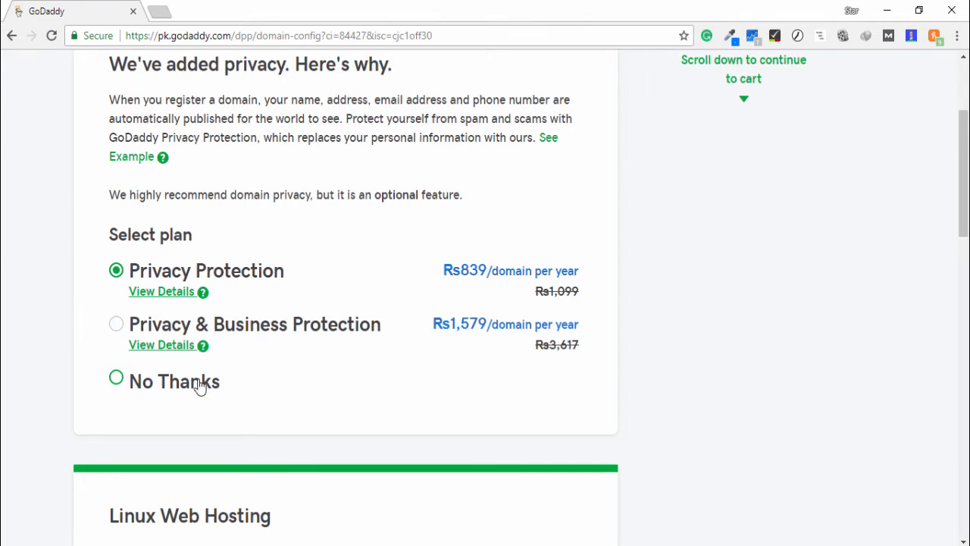
{"action": "left_click", "coordinate": [115, 376]}
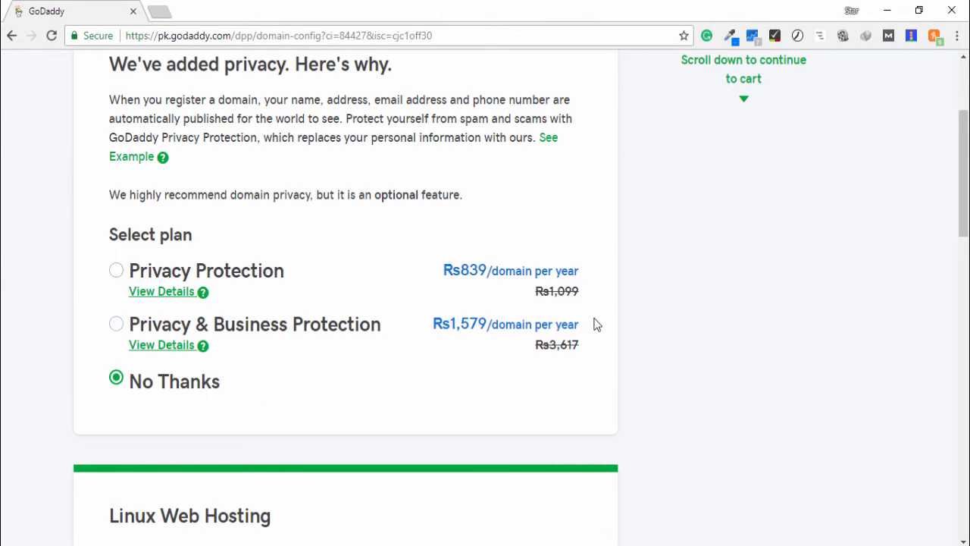
{"action": "scroll", "scroll_direction": "down", "scroll_amount": 3}
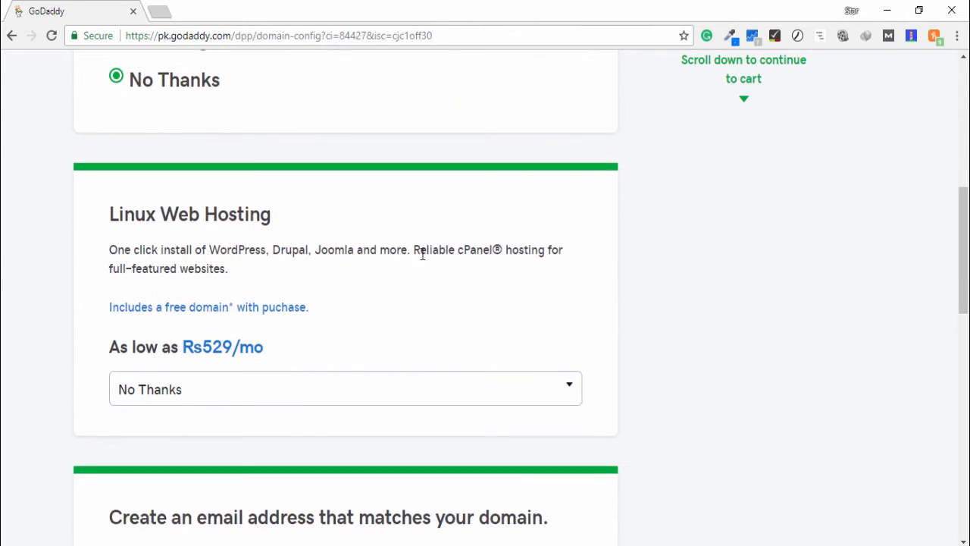
{"action": "mouse_move", "coordinate": [343, 275]}
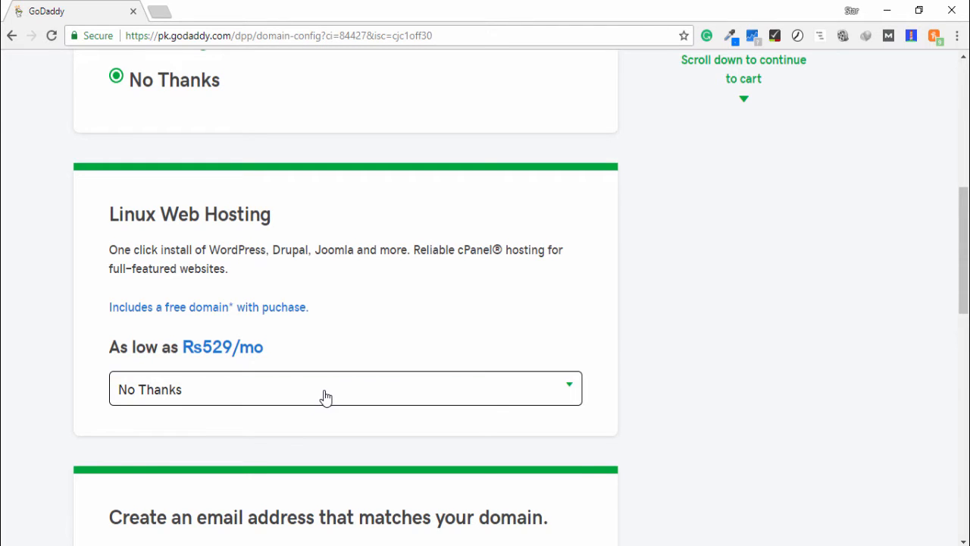
Review the web hosting and email add-ons, leaving them at No Thanks.
{"action": "left_click", "coordinate": [326, 388]}
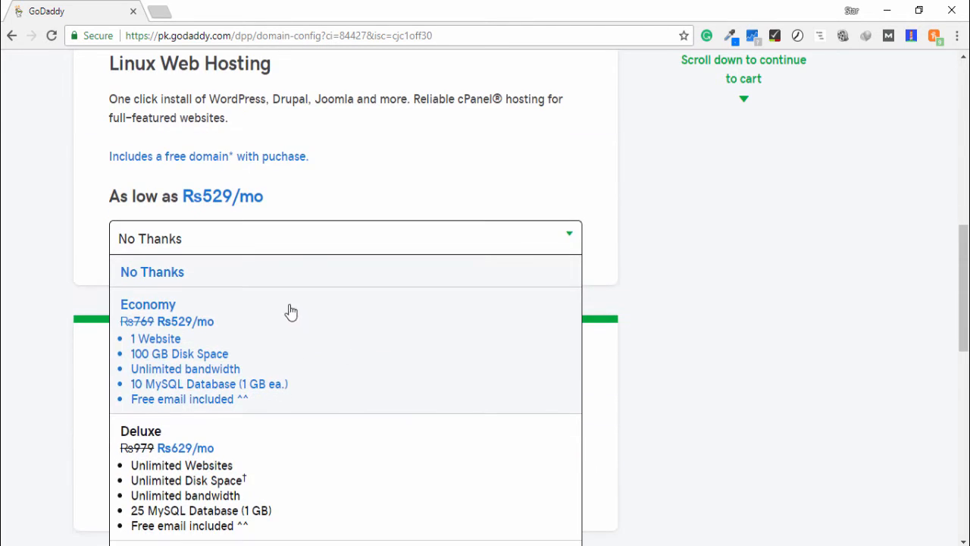
{"action": "scroll", "scroll_direction": "down", "scroll_amount": 3}
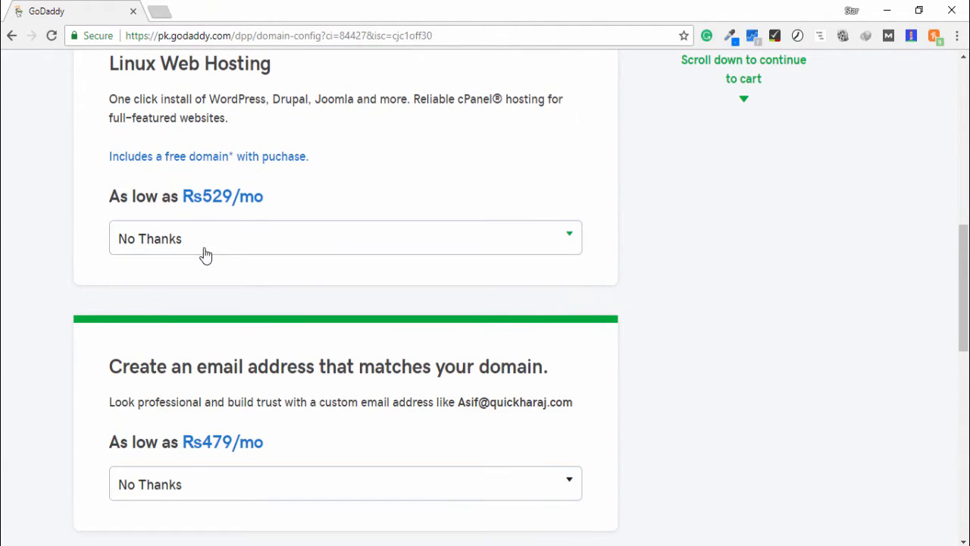
{"action": "scroll", "scroll_direction": "down", "scroll_amount": 3}
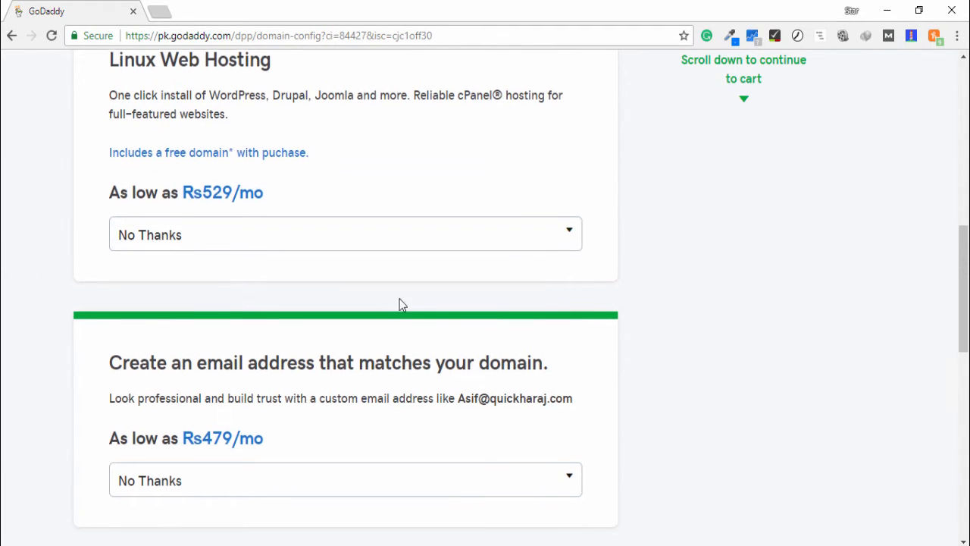
{"action": "scroll", "scroll_direction": "down", "scroll_amount": 3}
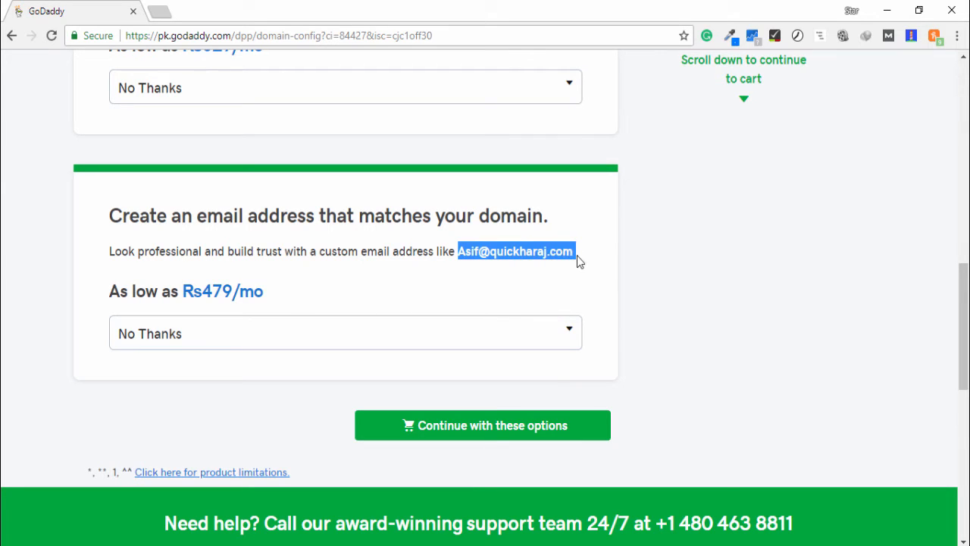
{"action": "left_click", "coordinate": [346, 333]}
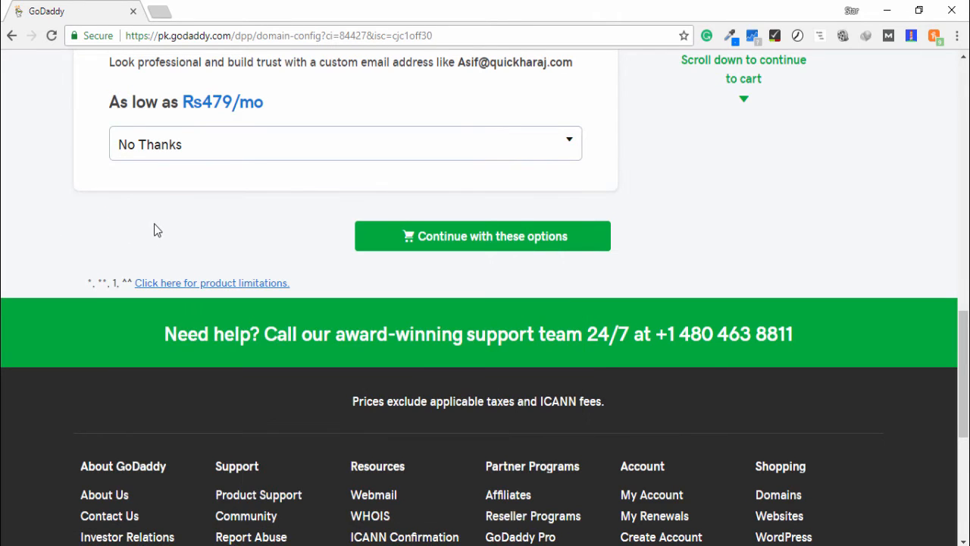
{"action": "mouse_move", "coordinate": [482, 236]}
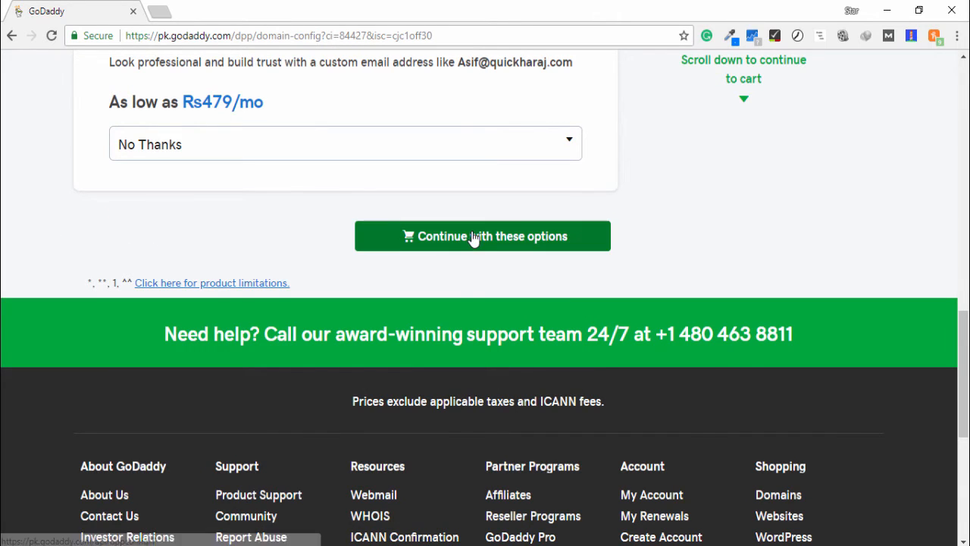
Continue with these options to the cart Purchase page for the 1-year .COM registration.
{"action": "left_click", "coordinate": [482, 236]}
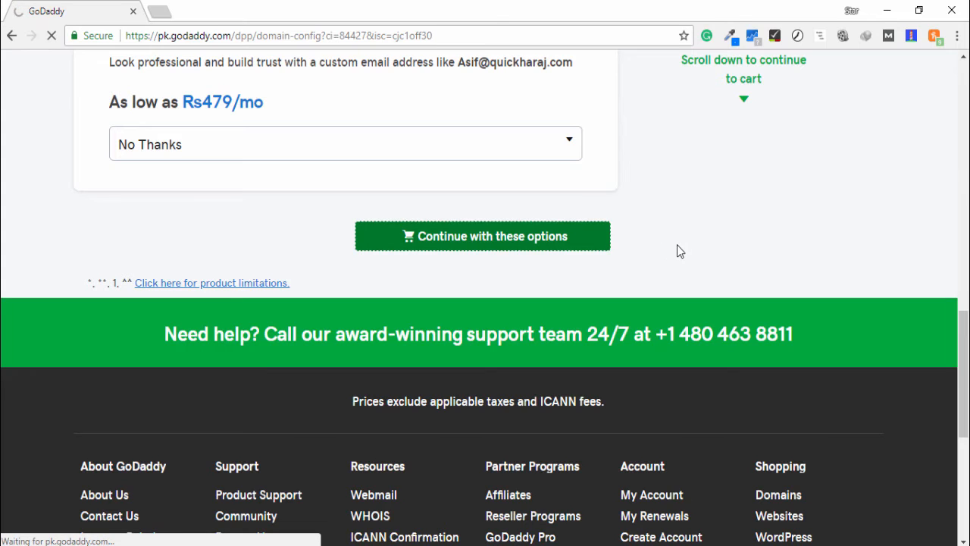
{"action": "left_click", "coordinate": [482, 237]}
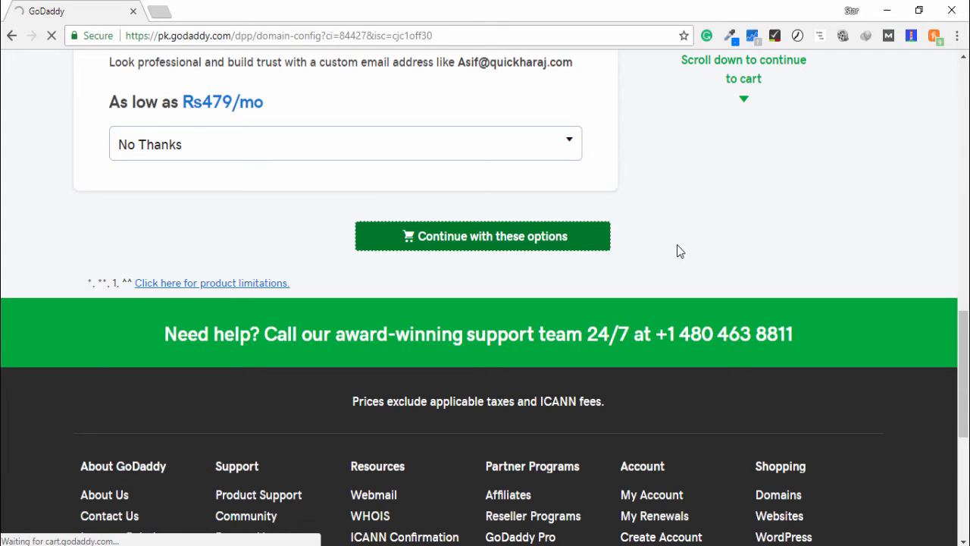
{"action": "left_click", "coordinate": [482, 236]}
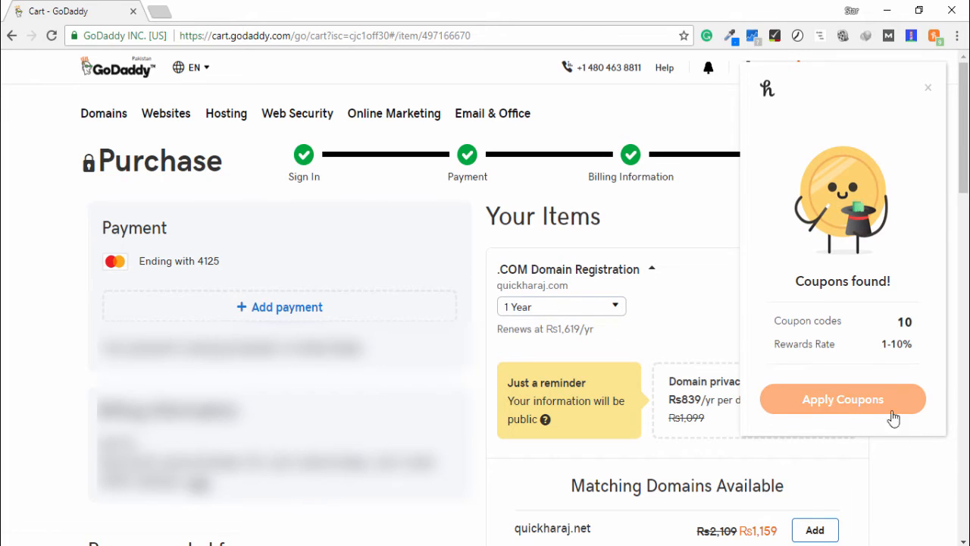
Apply Honey's found coupon codes to the cart and dismiss the cash-back sign-up prompt.
{"action": "left_click", "coordinate": [843, 399]}
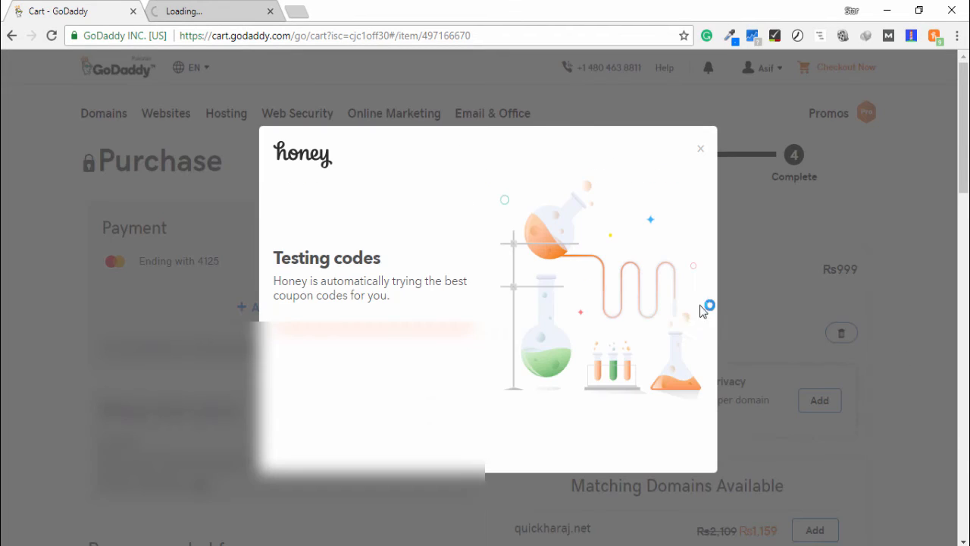
{"action": "mouse_move", "coordinate": [700, 154]}
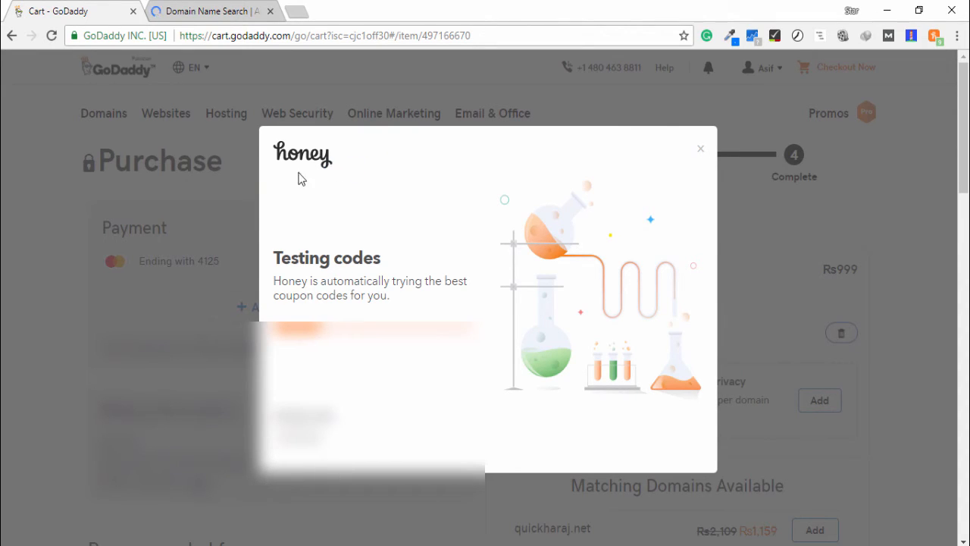
{"action": "mouse_move", "coordinate": [372, 212]}
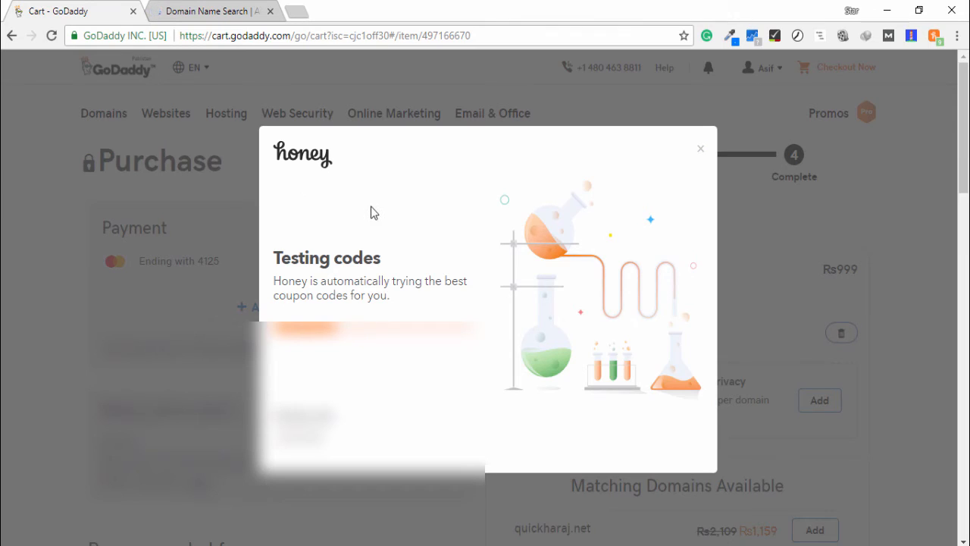
{"action": "mouse_move", "coordinate": [391, 240]}
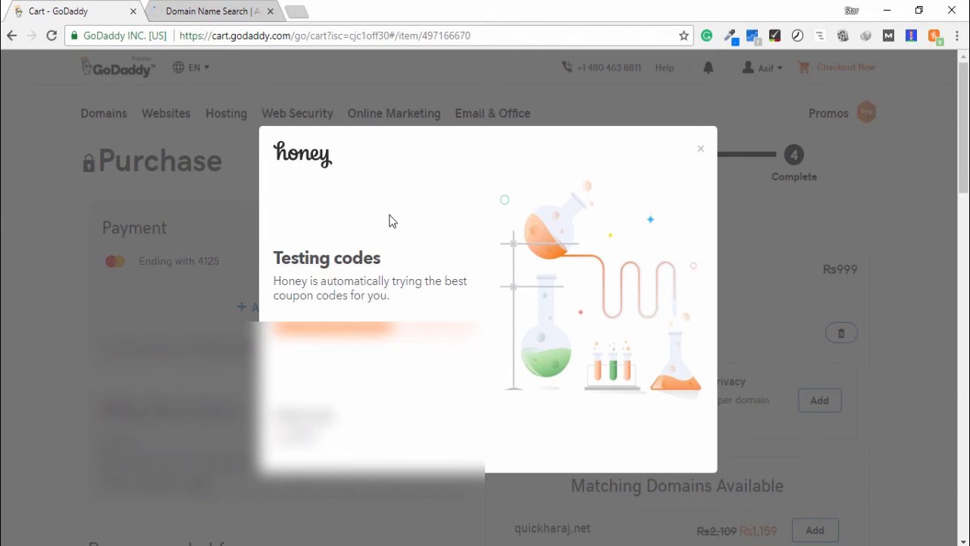
{"action": "mouse_move", "coordinate": [400, 257]}
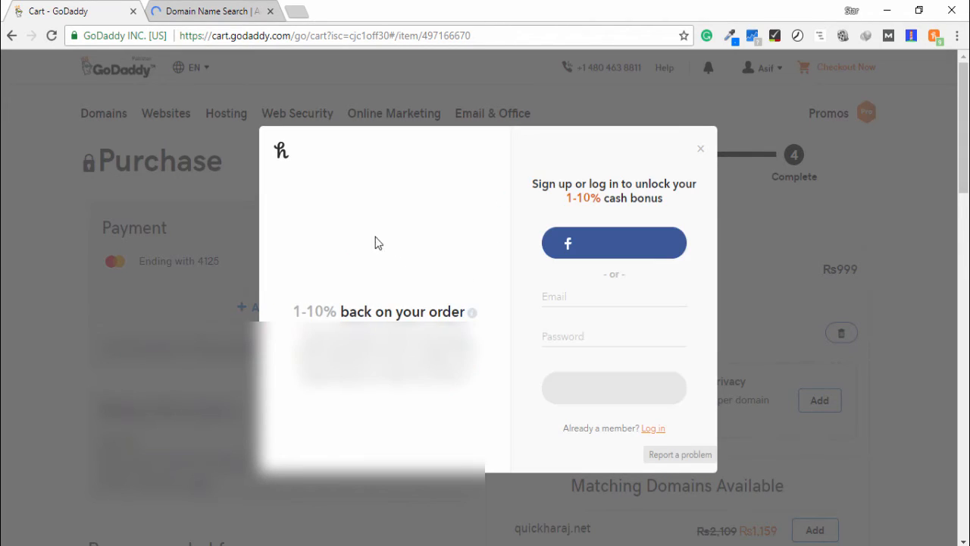
{"action": "left_click", "coordinate": [700, 149]}
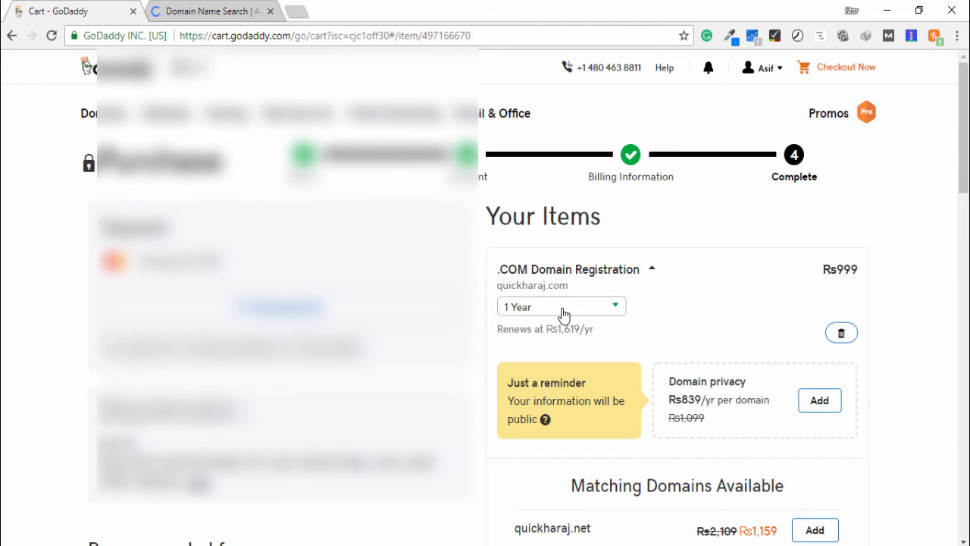
{"action": "scroll", "scroll_direction": "down", "scroll_amount": 3}
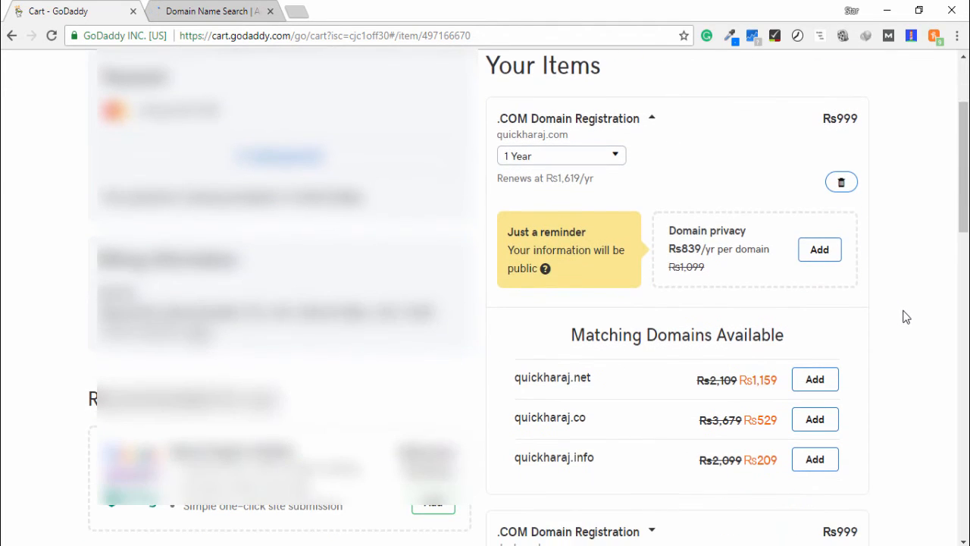
{"action": "scroll", "scroll_direction": "down", "scroll_amount": 3}
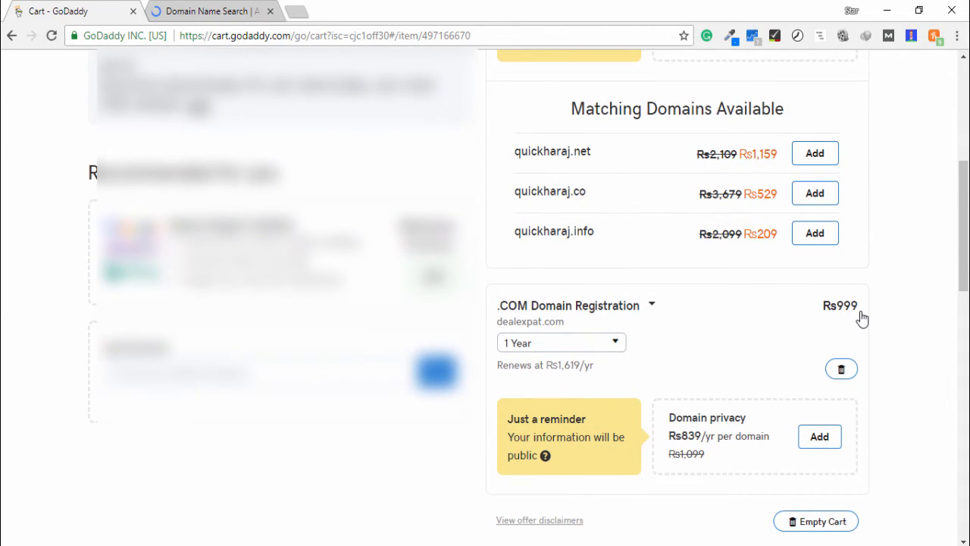
{"action": "scroll", "scroll_direction": "down", "scroll_amount": 3}
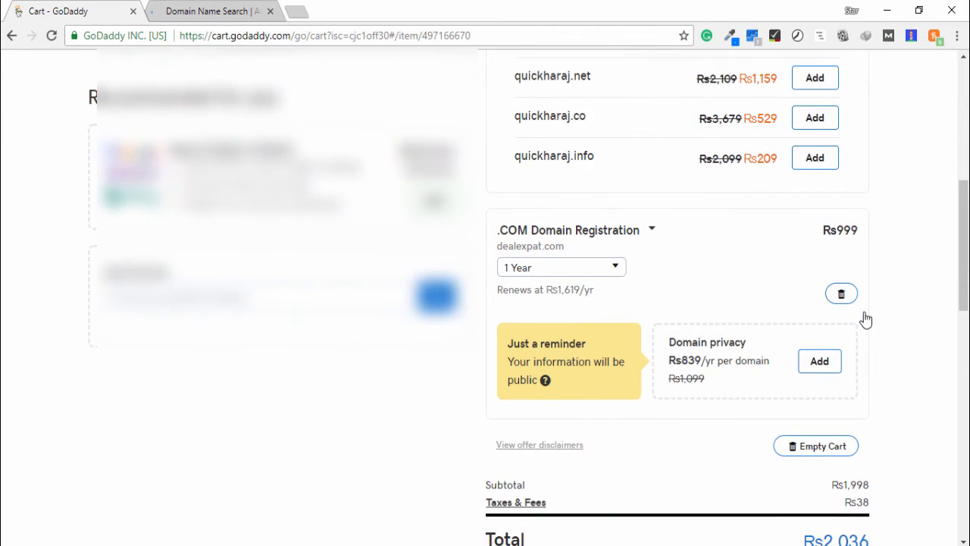
{"action": "scroll", "scroll_direction": "down", "scroll_amount": 3}
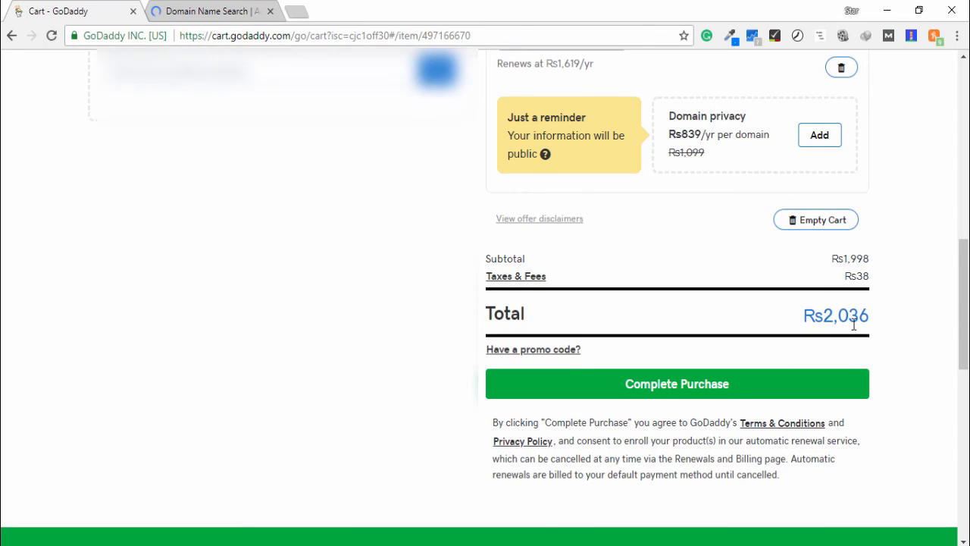
{"action": "mouse_move", "coordinate": [890, 356]}
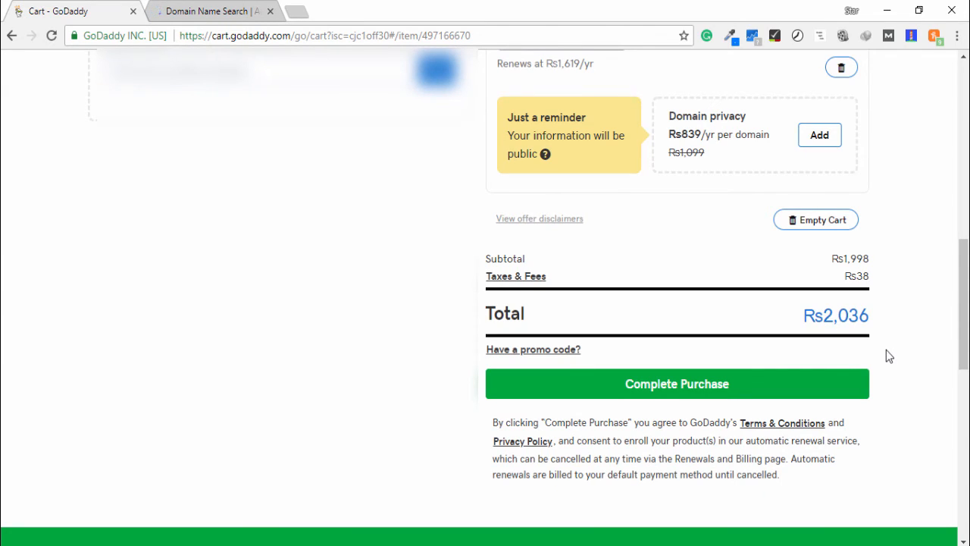
{"action": "mouse_move", "coordinate": [734, 388]}
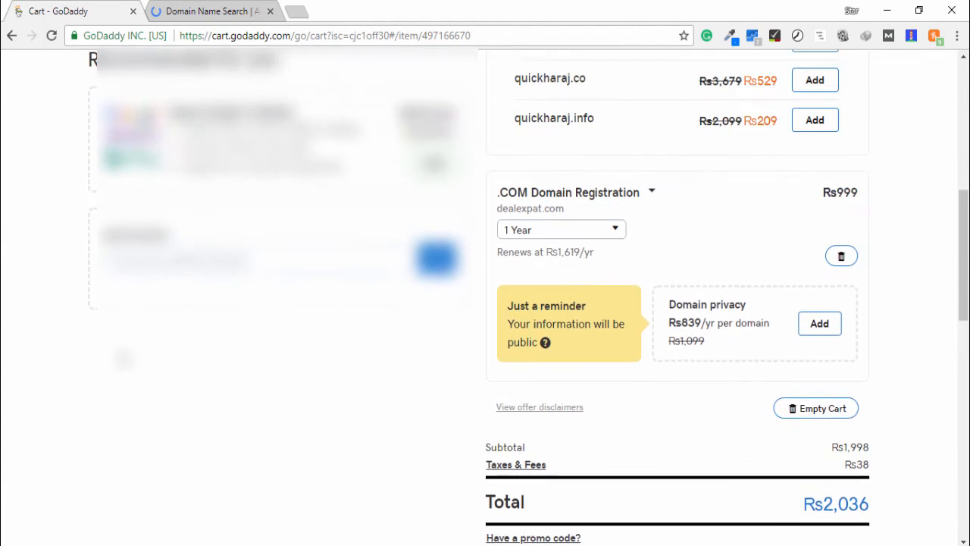
{"action": "scroll", "scroll_direction": "down", "scroll_amount": 3}
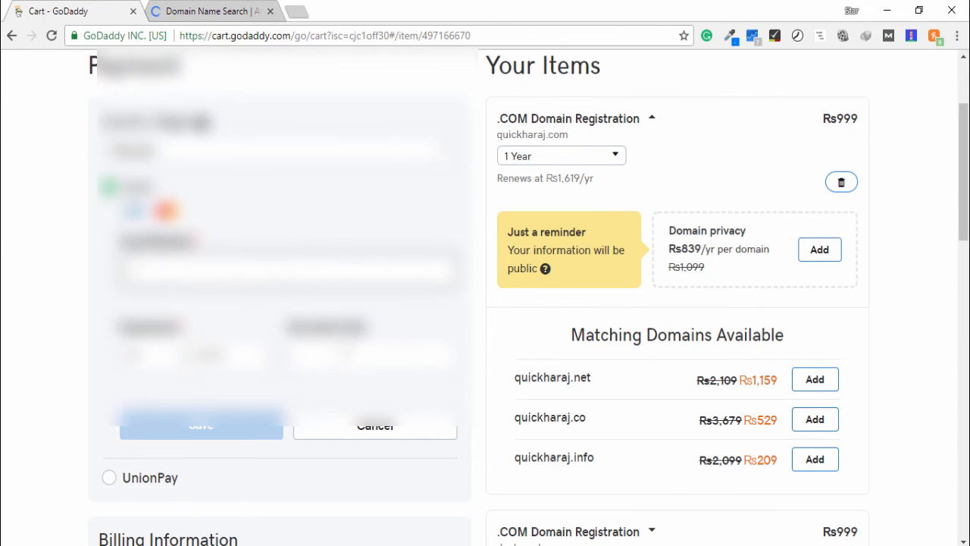
{"action": "scroll", "scroll_direction": "down", "scroll_amount": 3}
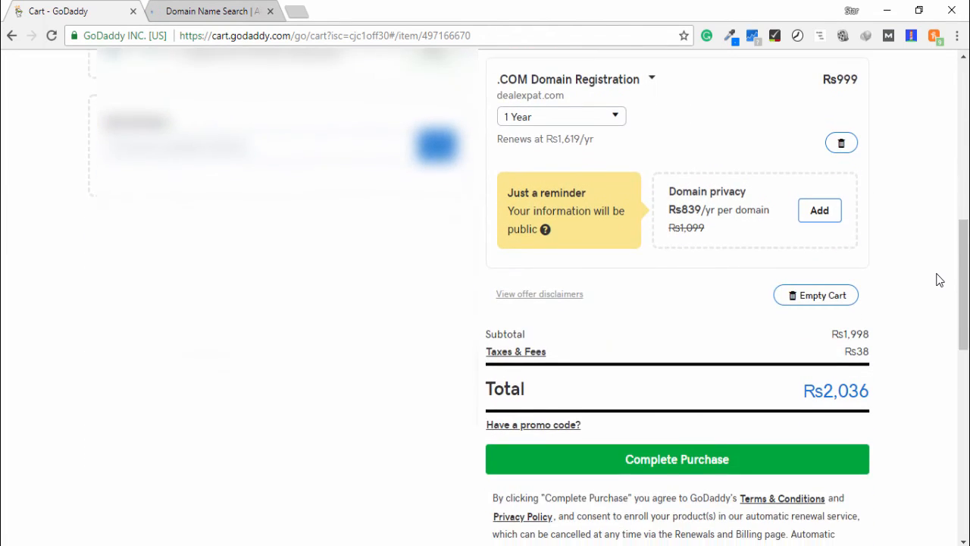
{"action": "scroll", "scroll_direction": "down", "scroll_amount": 3}
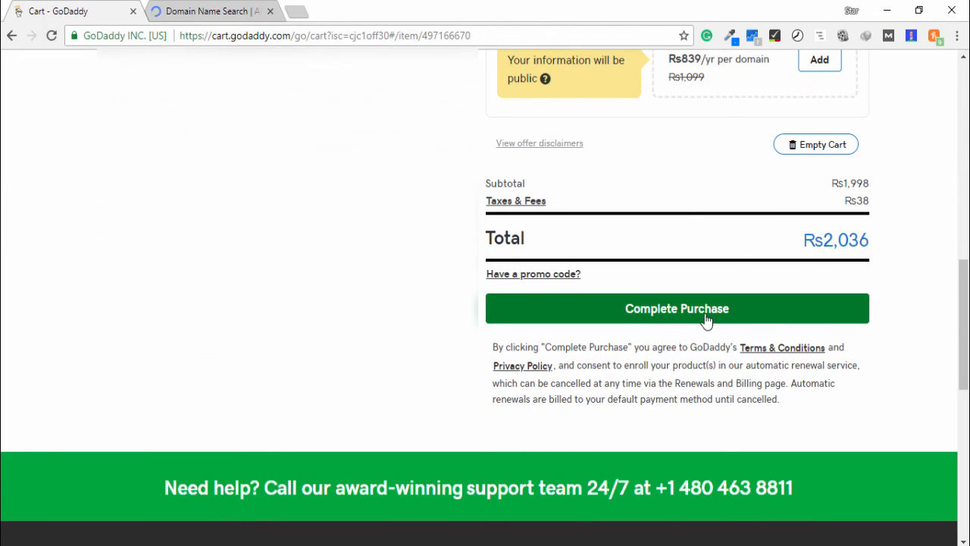
Complete the purchase of both domains and reach the Domain Manager for quickharaj.com.
{"action": "left_click", "coordinate": [676, 310]}
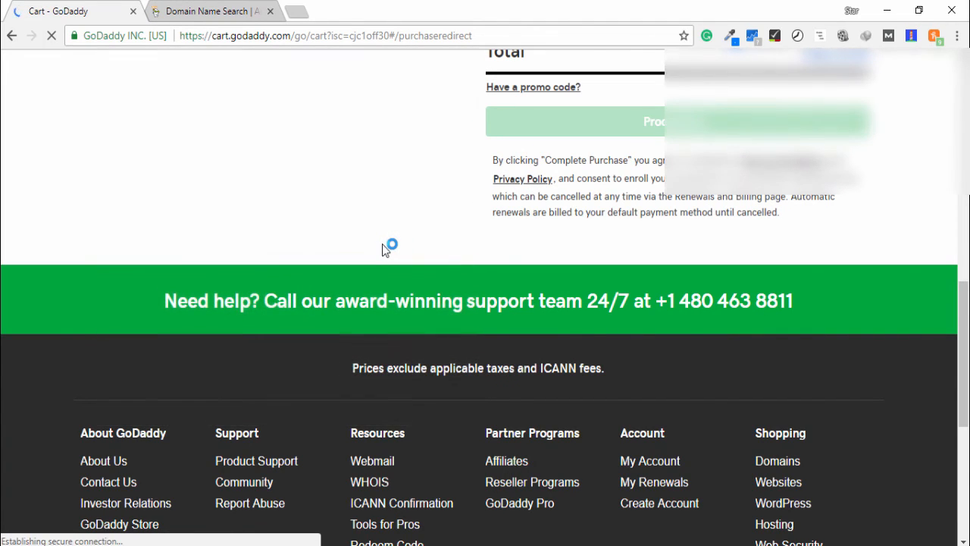
{"action": "left_click", "coordinate": [652, 122]}
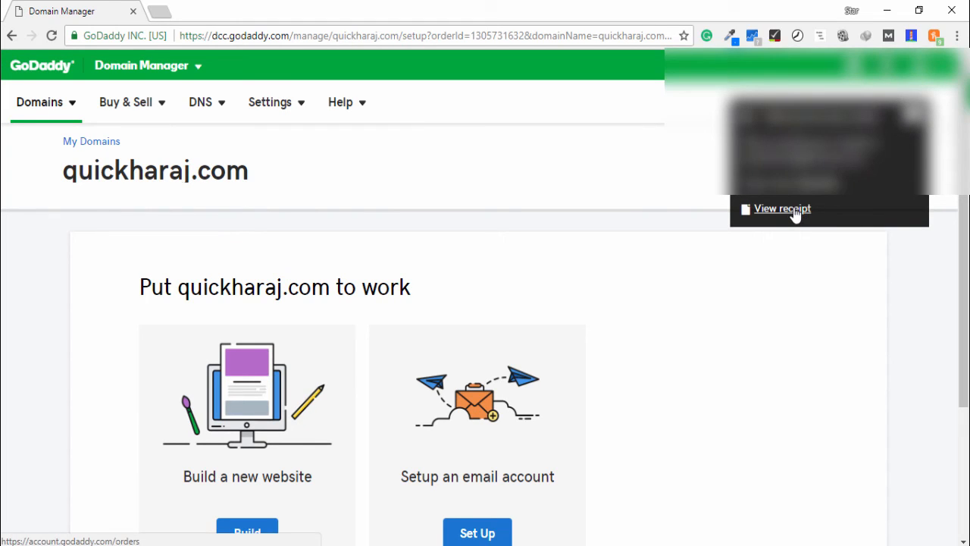
{"action": "left_click", "coordinate": [783, 209]}
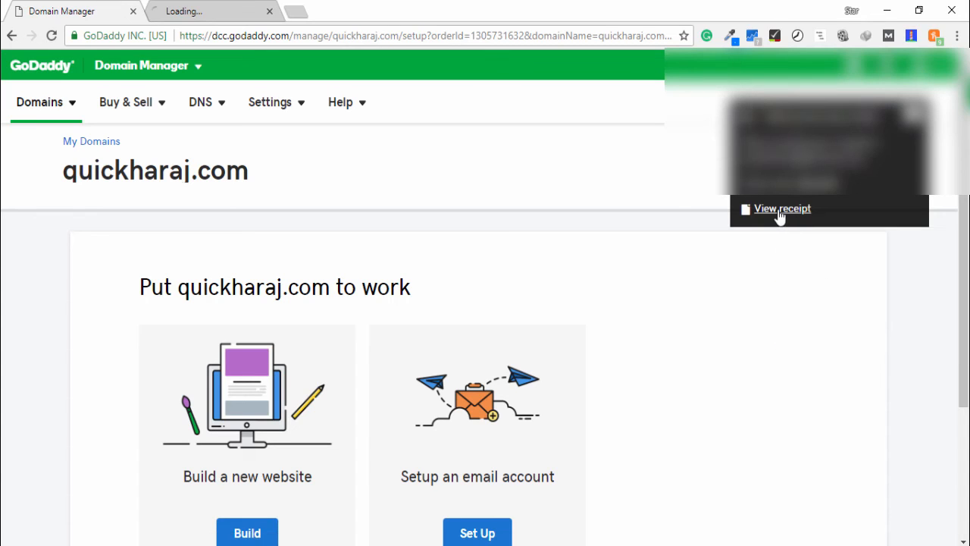
{"action": "left_click", "coordinate": [782, 210]}
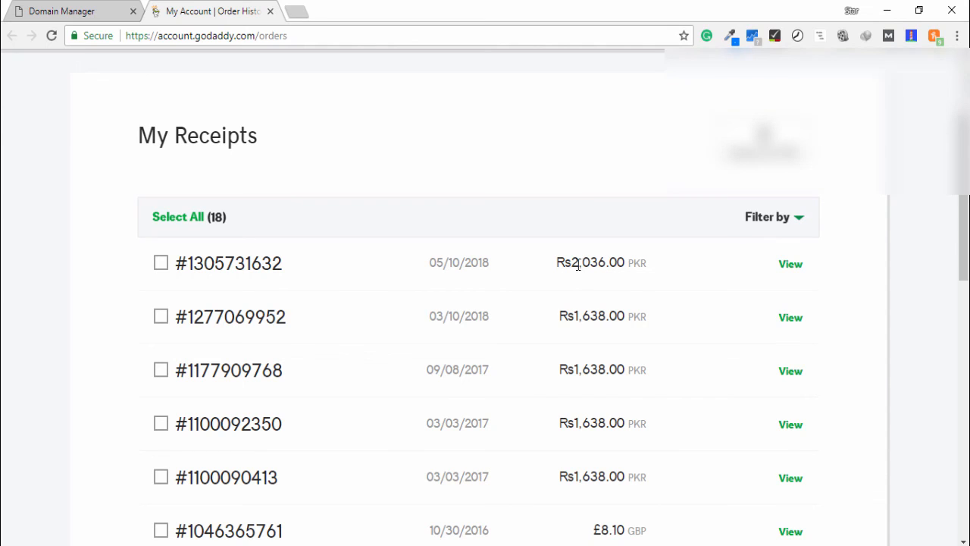
{"action": "left_click", "coordinate": [791, 264]}
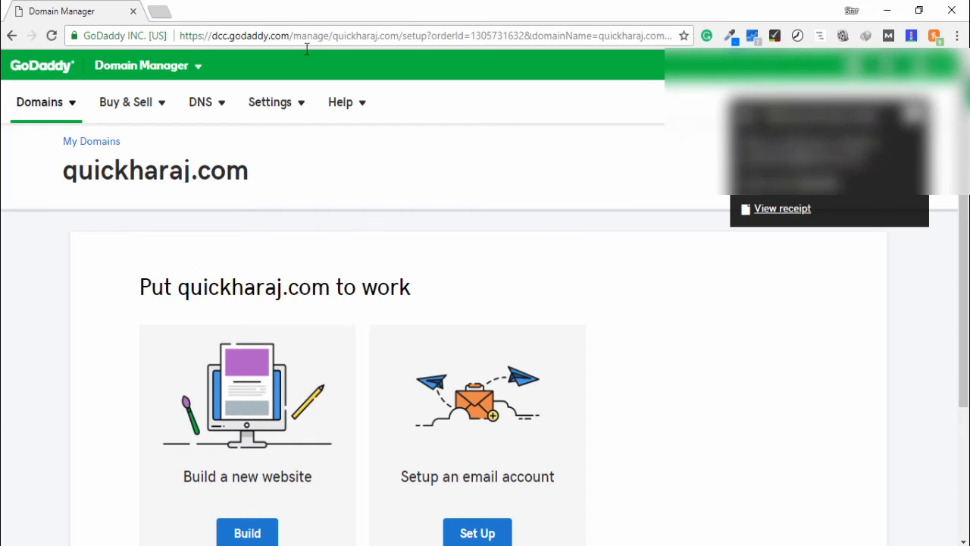
{"action": "mouse_move", "coordinate": [166, 170]}
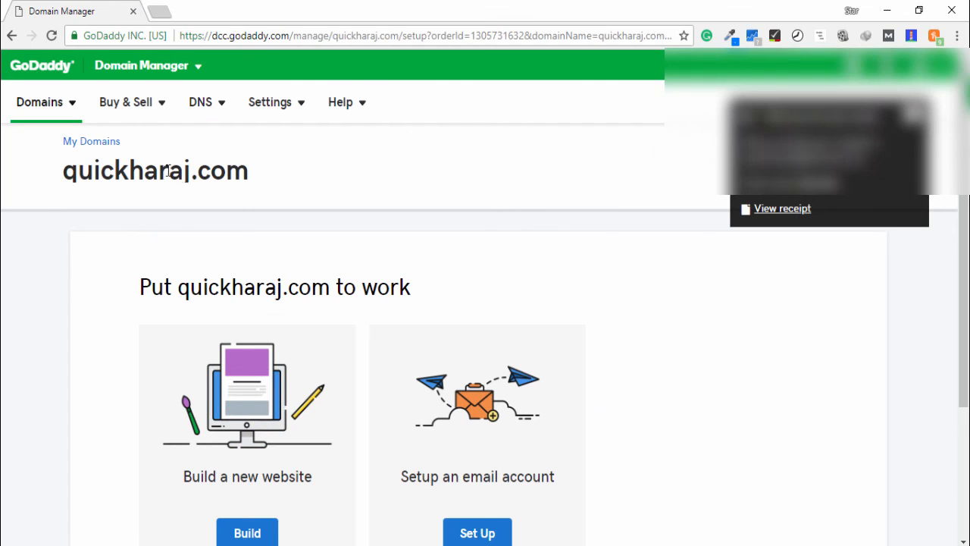
{"action": "double_click", "coordinate": [155, 170]}
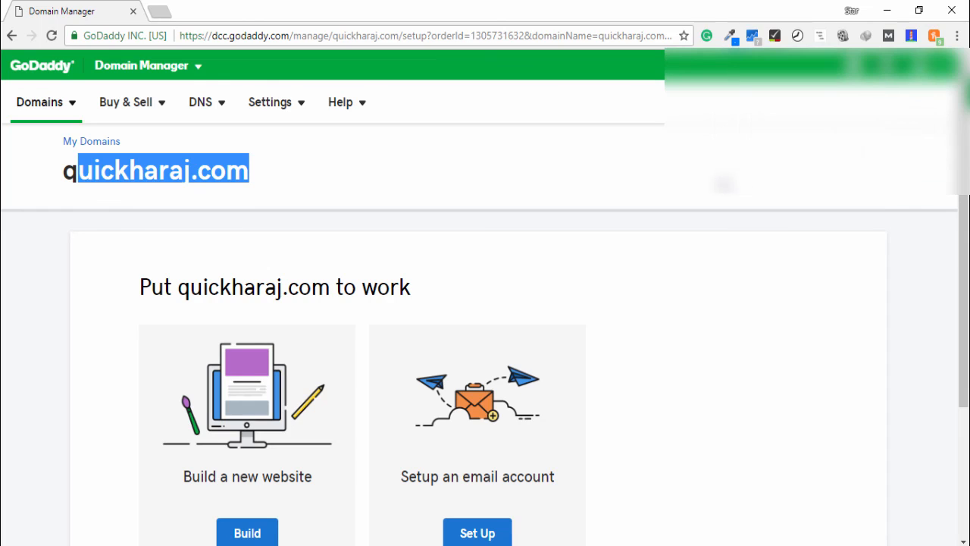
{"action": "mouse_move", "coordinate": [554, 194]}
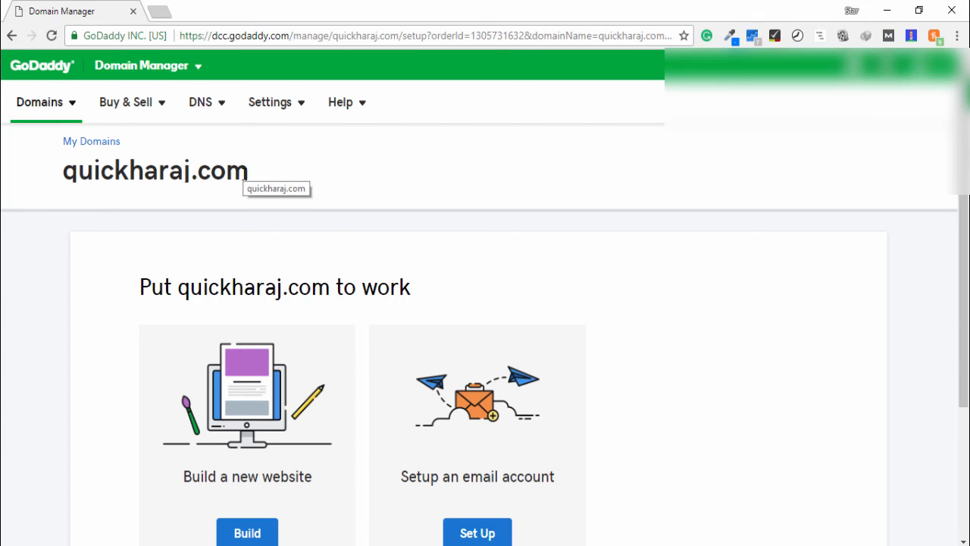
{"action": "mouse_move", "coordinate": [246, 172]}
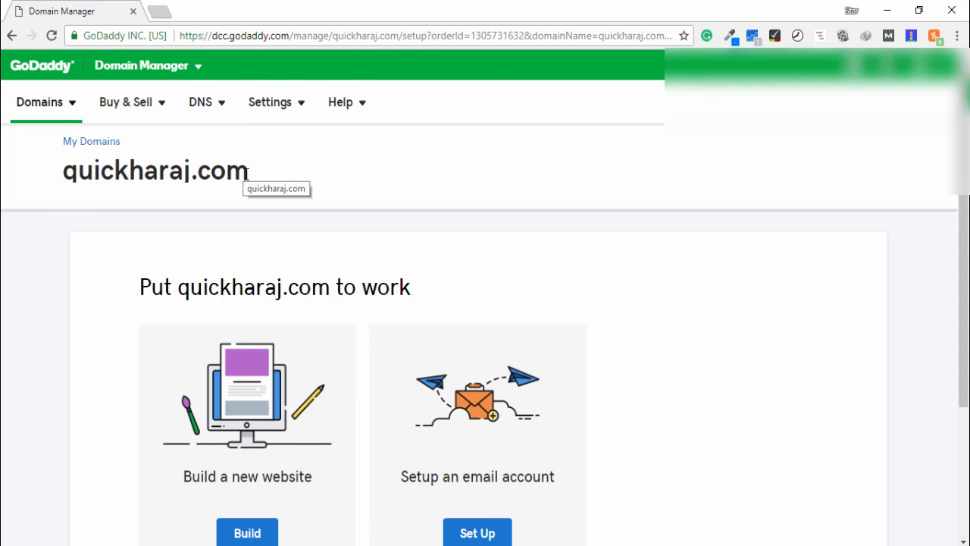
{"action": "mouse_move", "coordinate": [255, 182]}
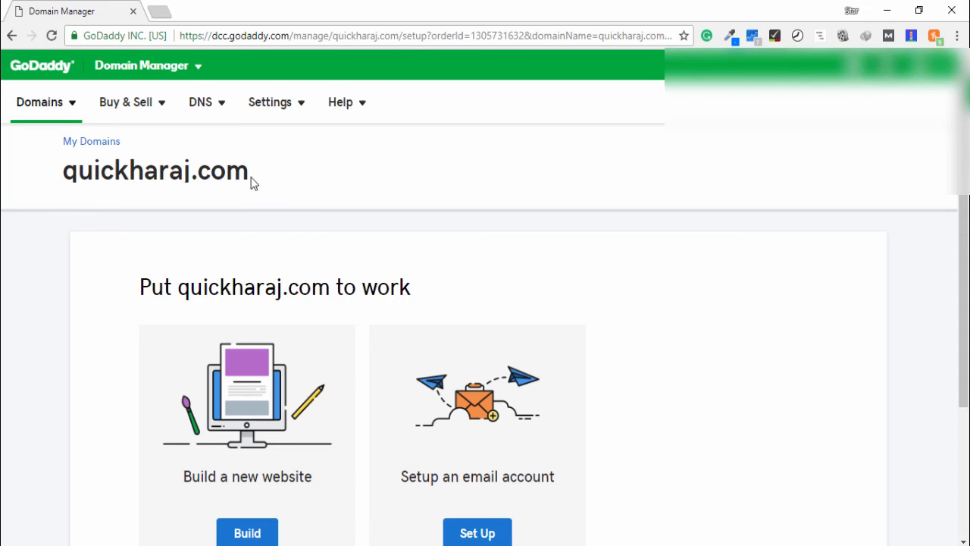